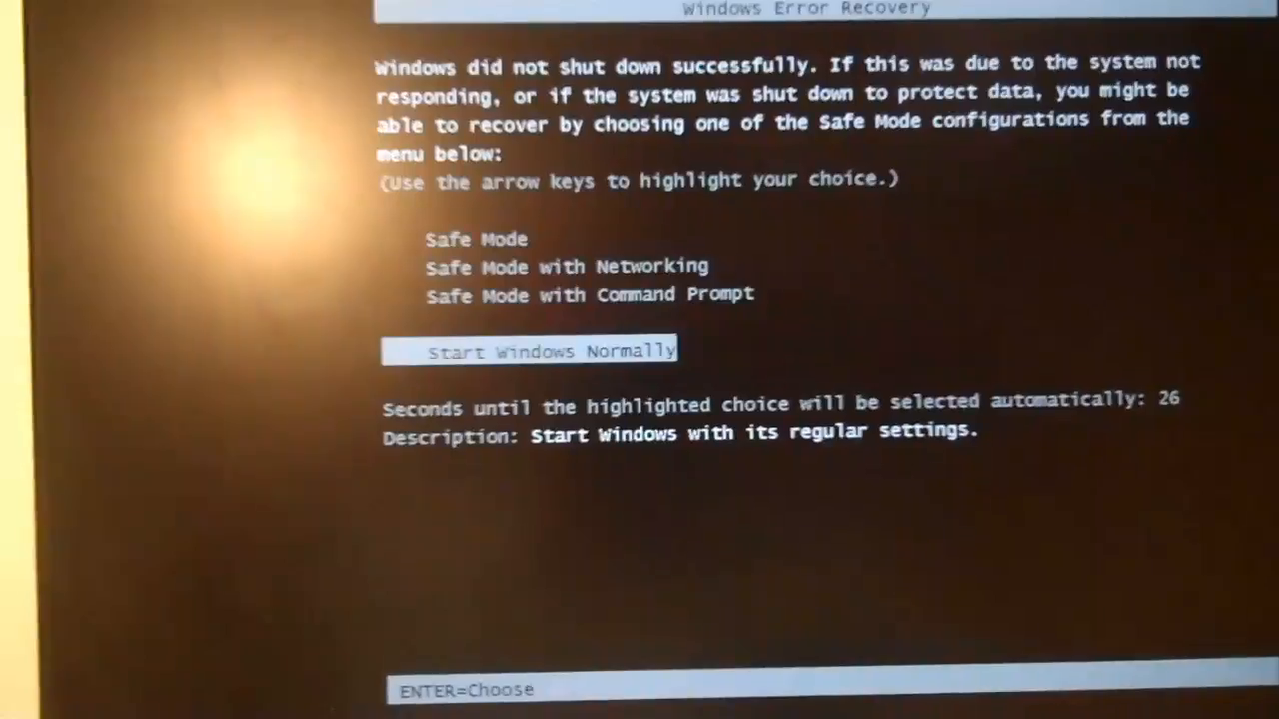
# Start Windows normally from the Error Recovery prompt and reach the logon screen.
pyautogui.press('enter')
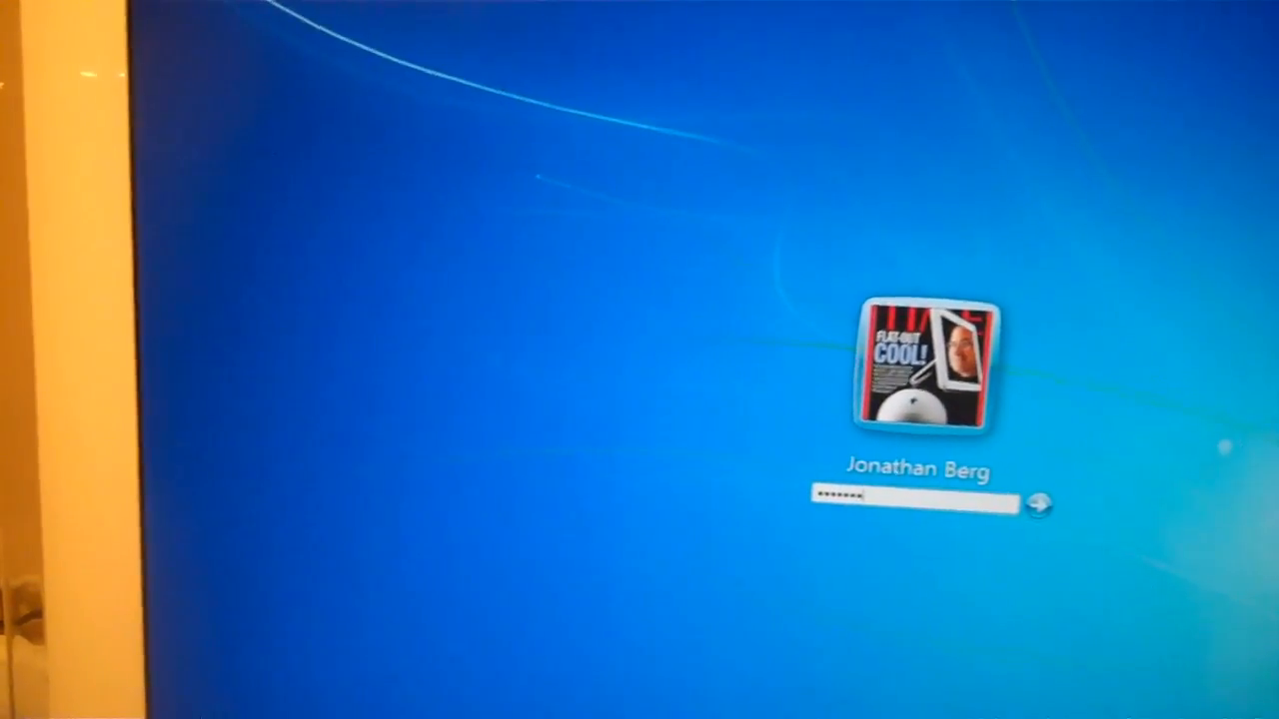
# Submit the password to sign in and reach the Windows 7 desktop.
pyautogui.click(1042, 502)
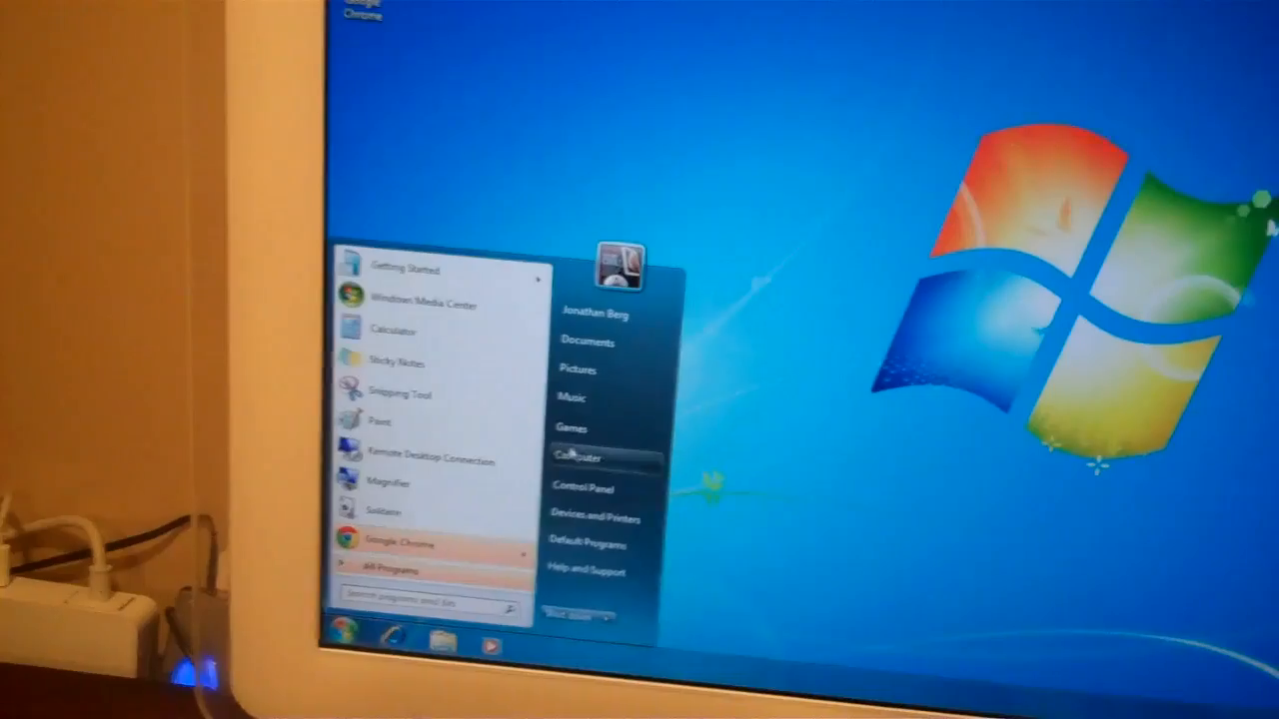
# Show Computer Properties: Core 2 Duo P8700 2.53 GHz, 4.00 GB RAM, 64-bit OS.
pyautogui.rightClick(579, 457)
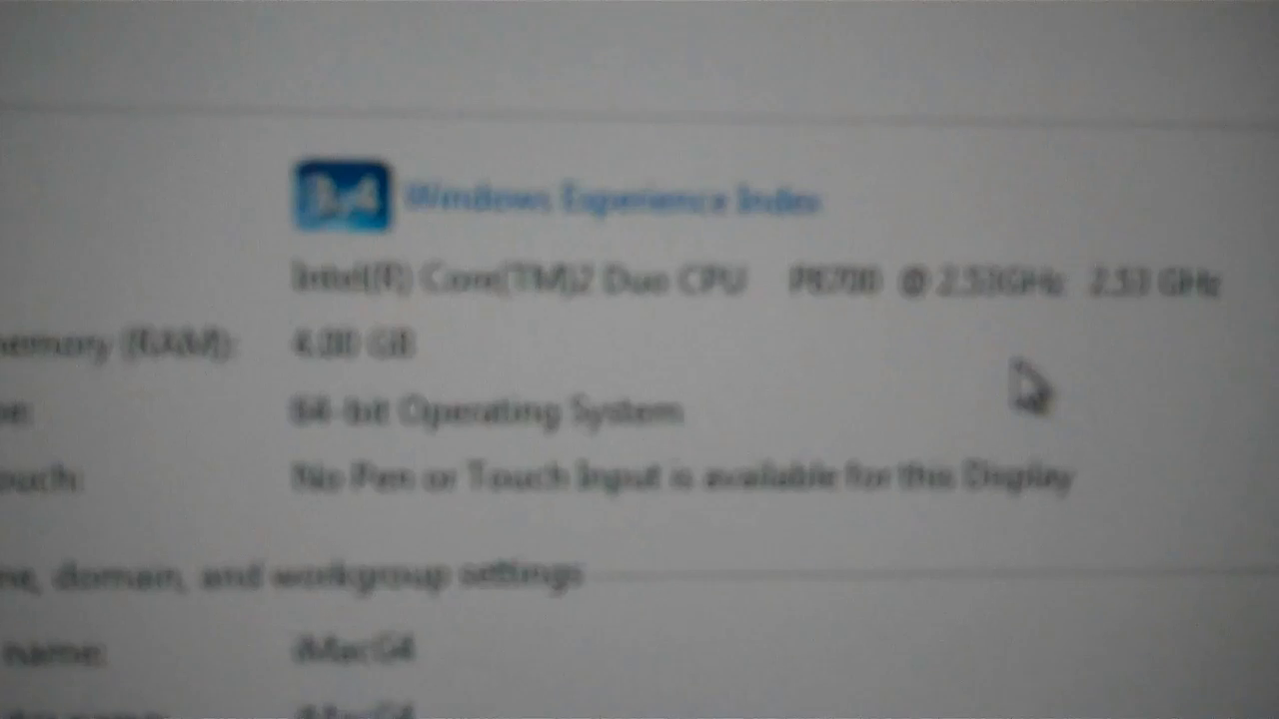
pyautogui.scroll(-3)
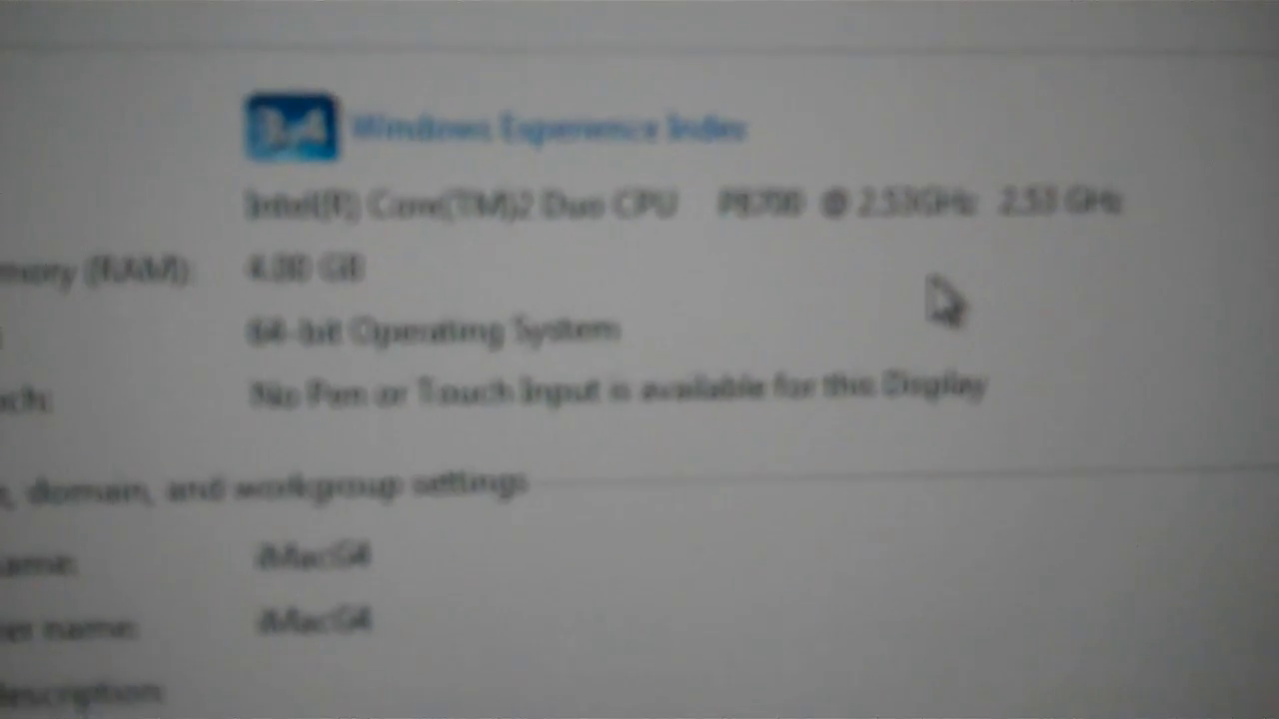